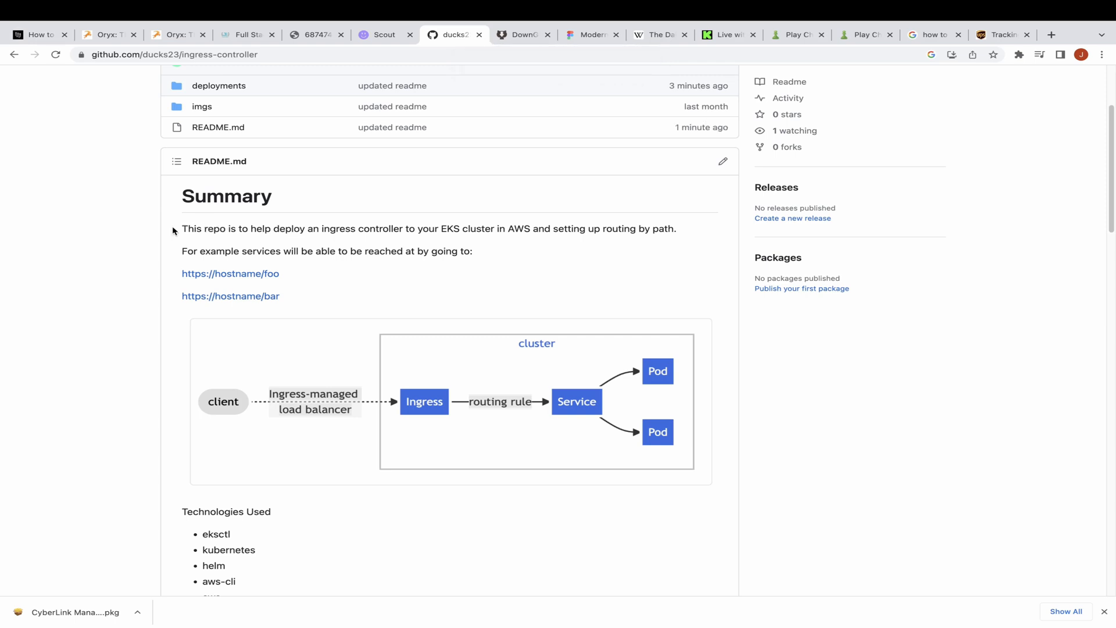
pyautogui.moveTo(189, 228)
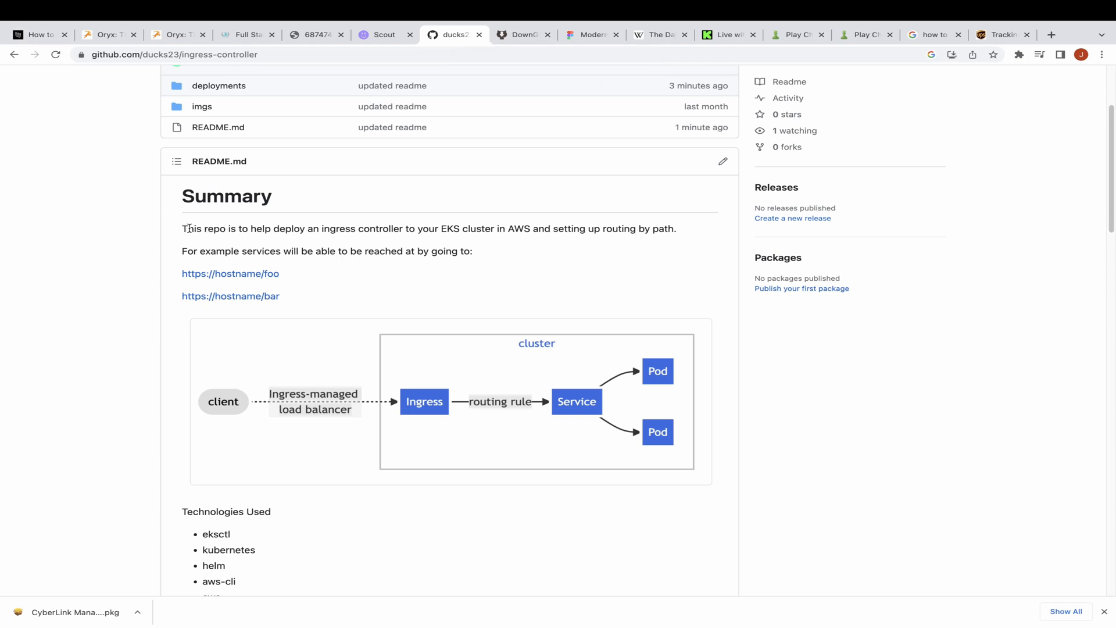
pyautogui.moveTo(320, 411)
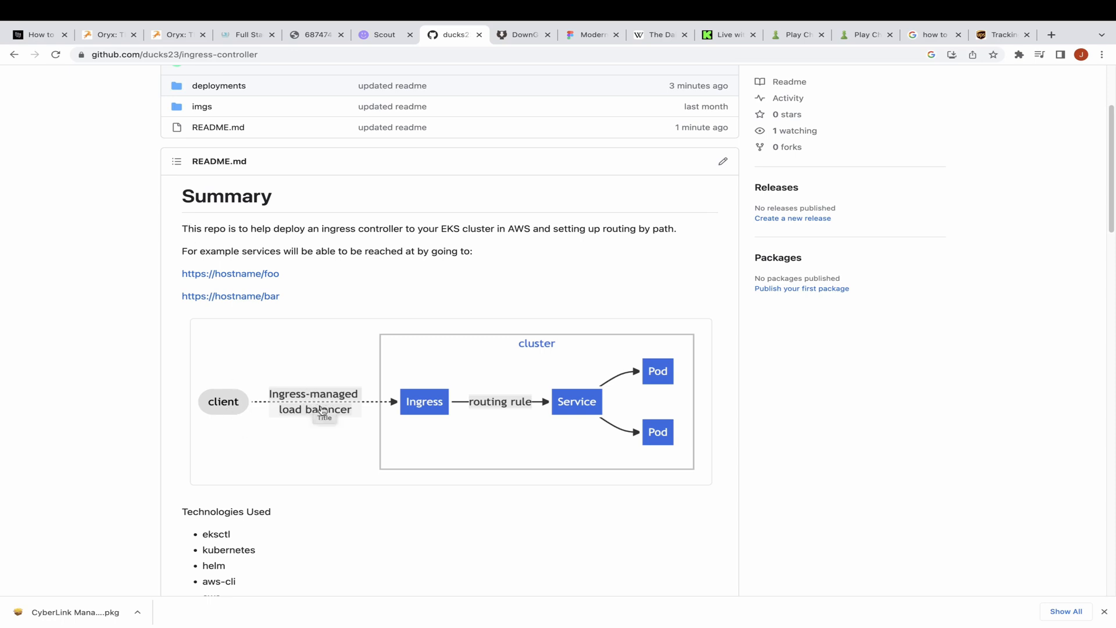
pyautogui.moveTo(353, 438)
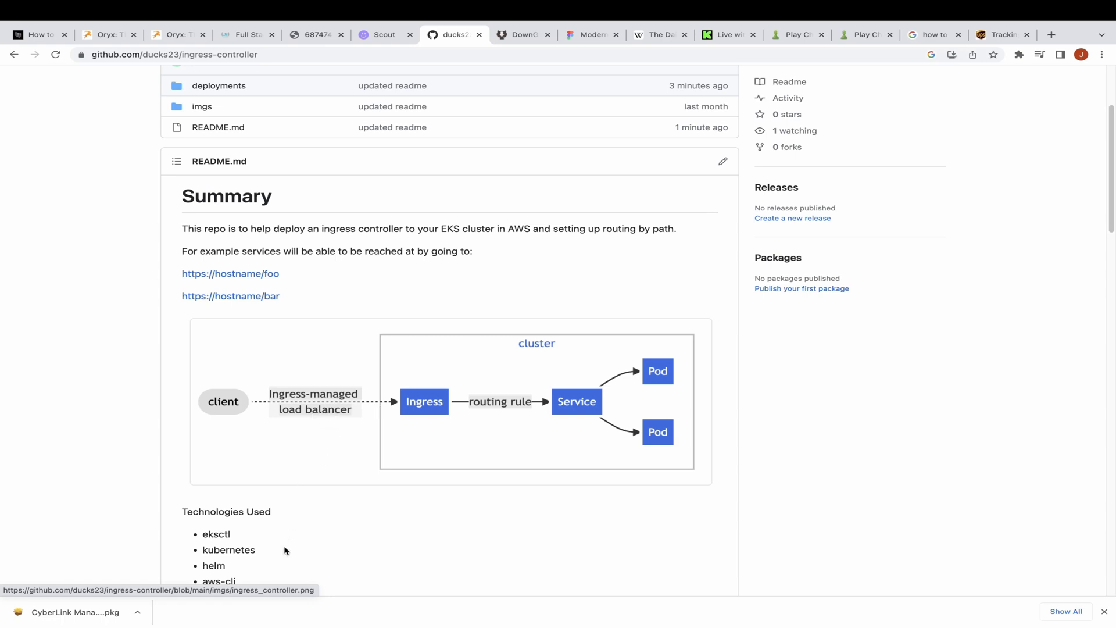
pyautogui.moveTo(304, 408)
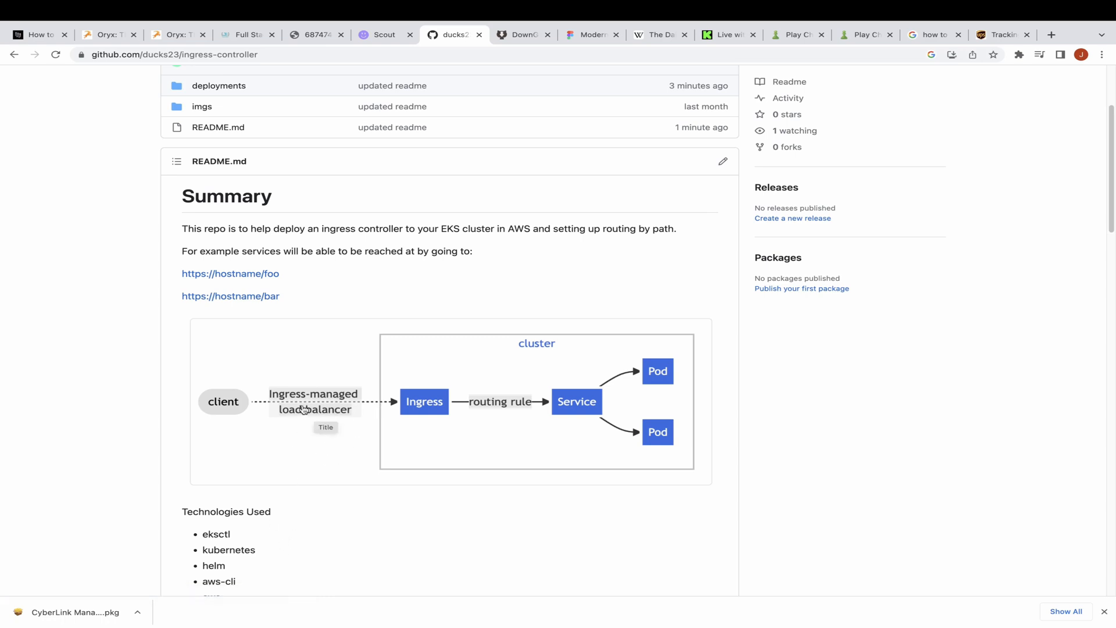
pyautogui.moveTo(424, 401)
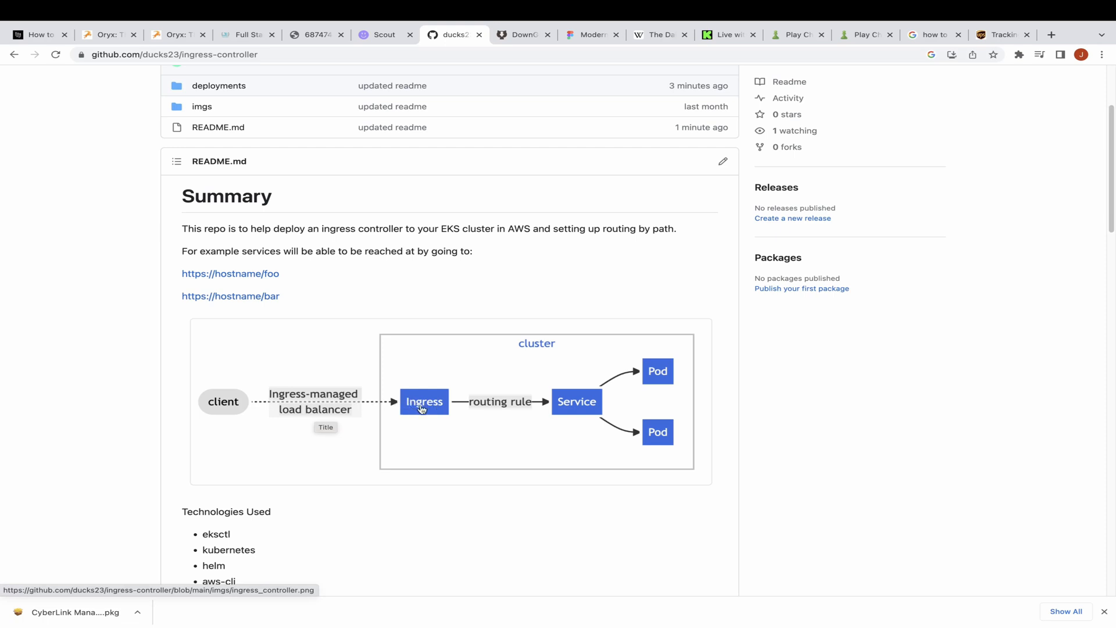
pyautogui.moveTo(479, 395)
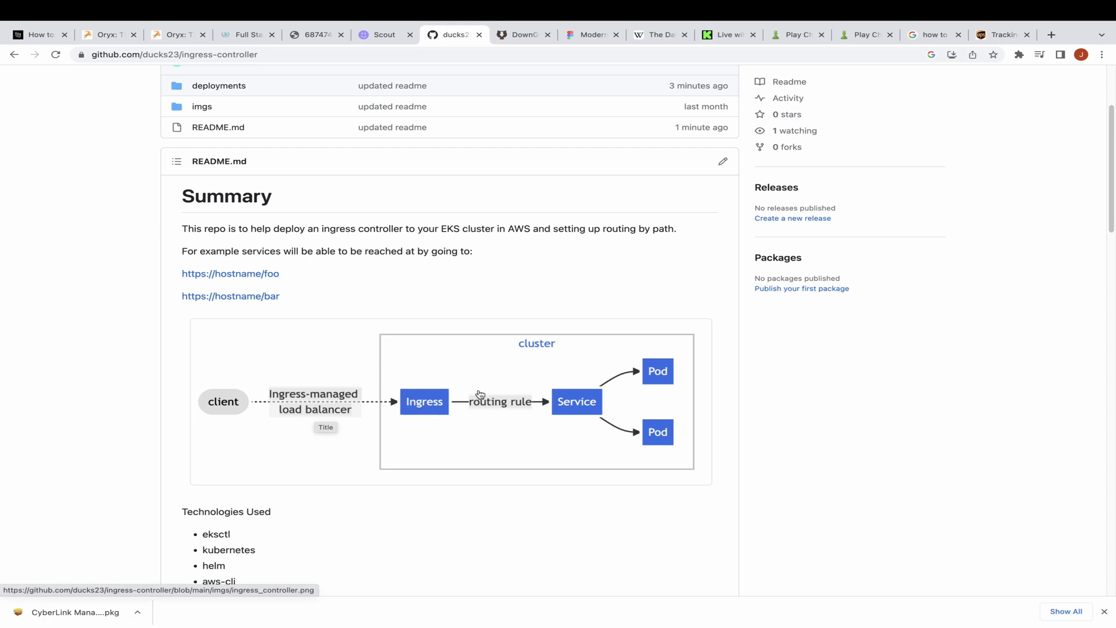
pyautogui.moveTo(592, 359)
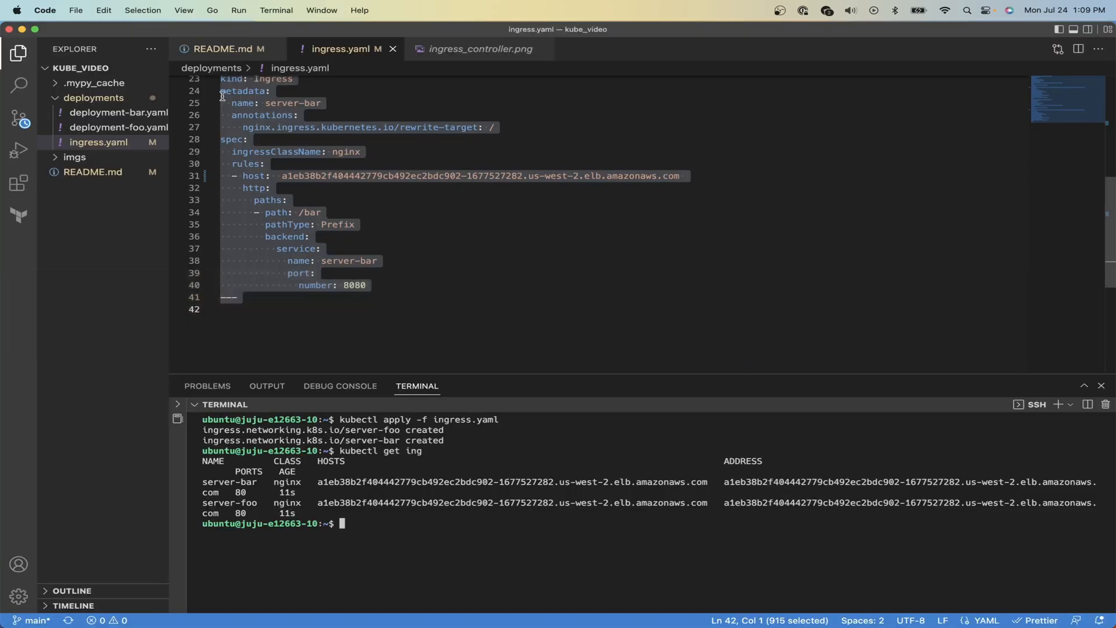
pyautogui.write('eksctl')
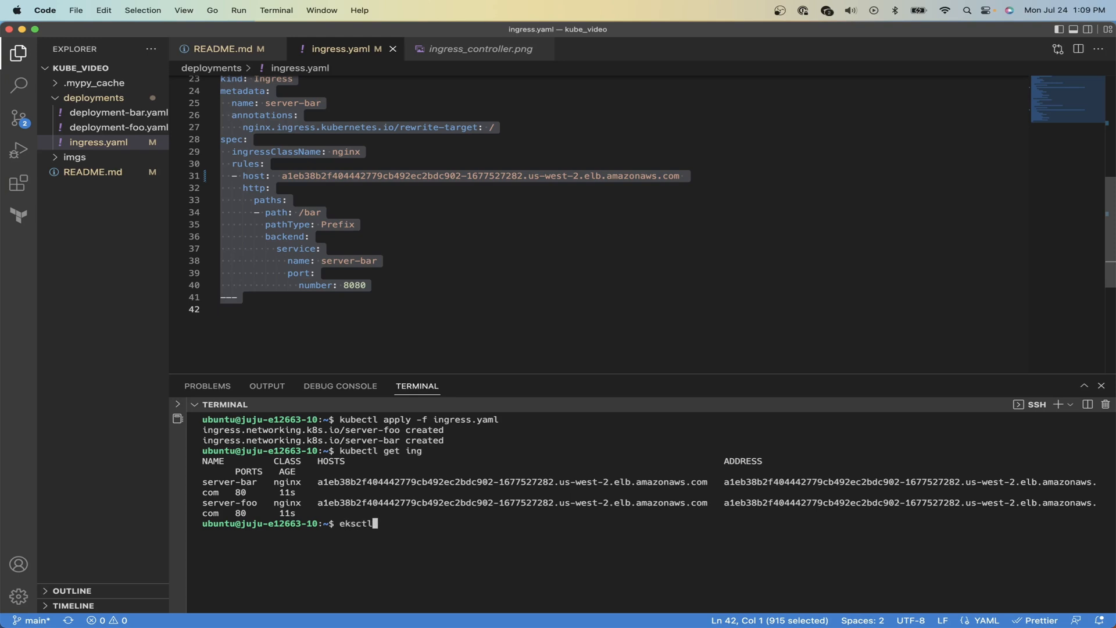